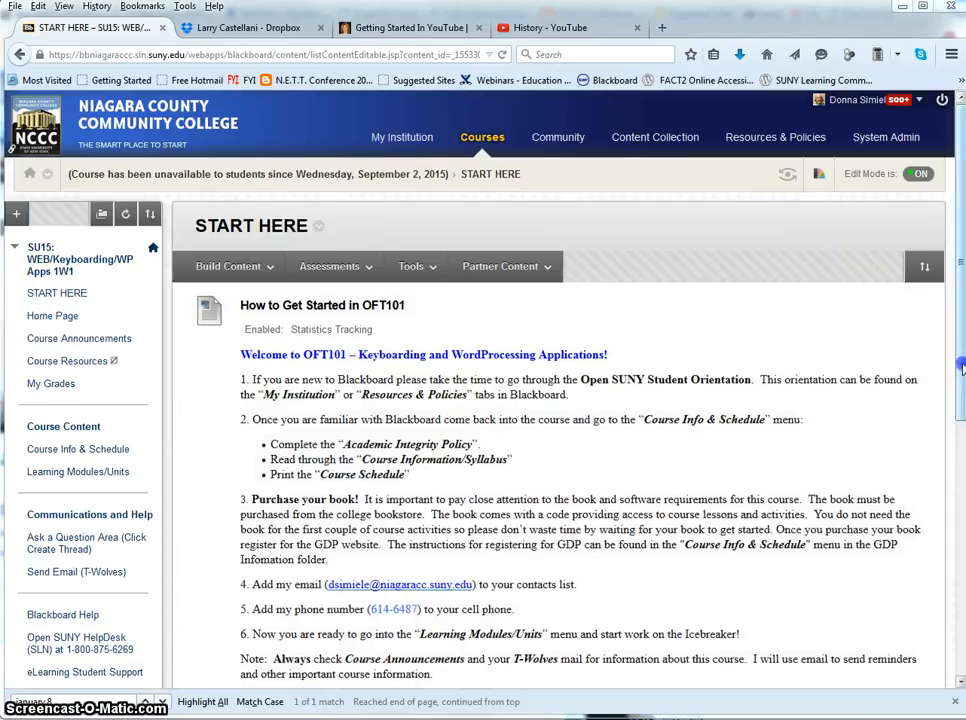
Expand Packages and Utilities under Course Management in the Control Panel
{"action": "scroll", "scroll_direction": "down", "scroll_amount": 3}
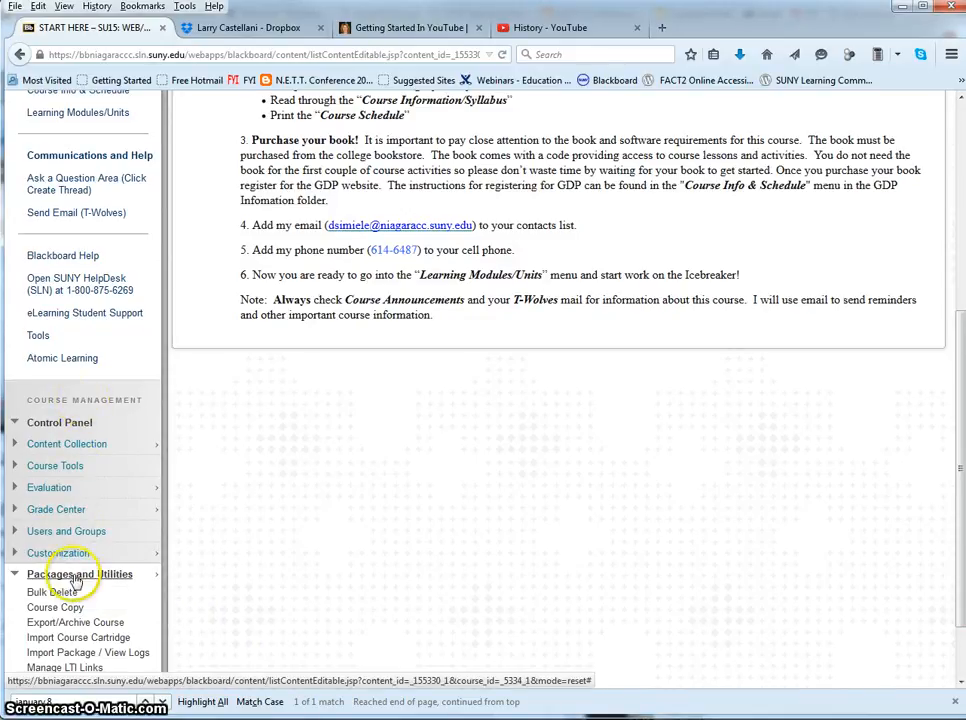
{"action": "mouse_move", "coordinate": [80, 574]}
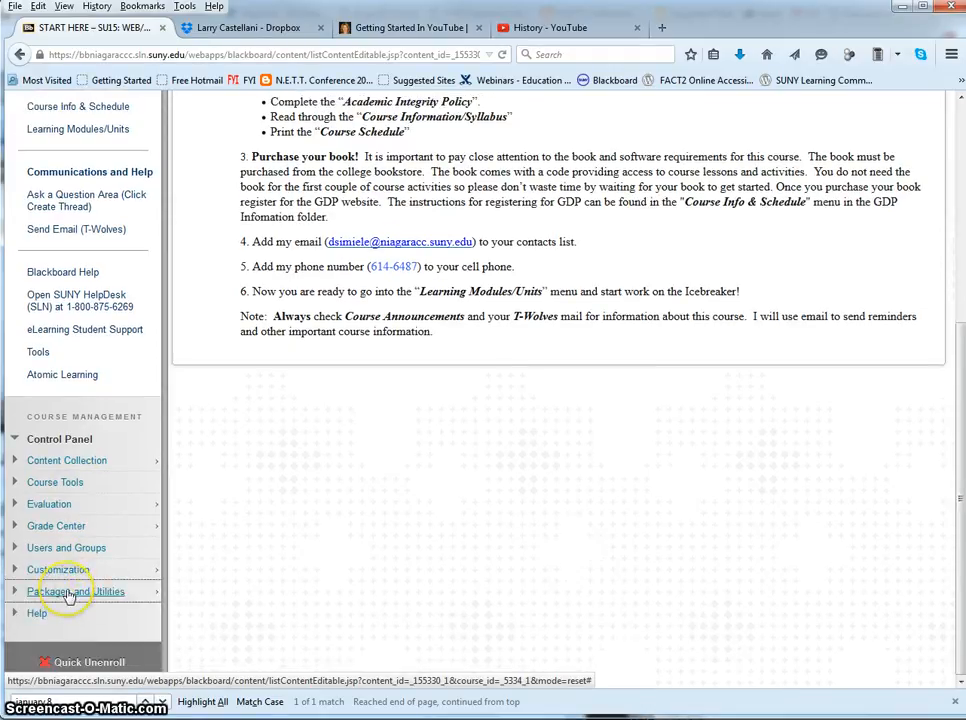
{"action": "left_click", "coordinate": [80, 592]}
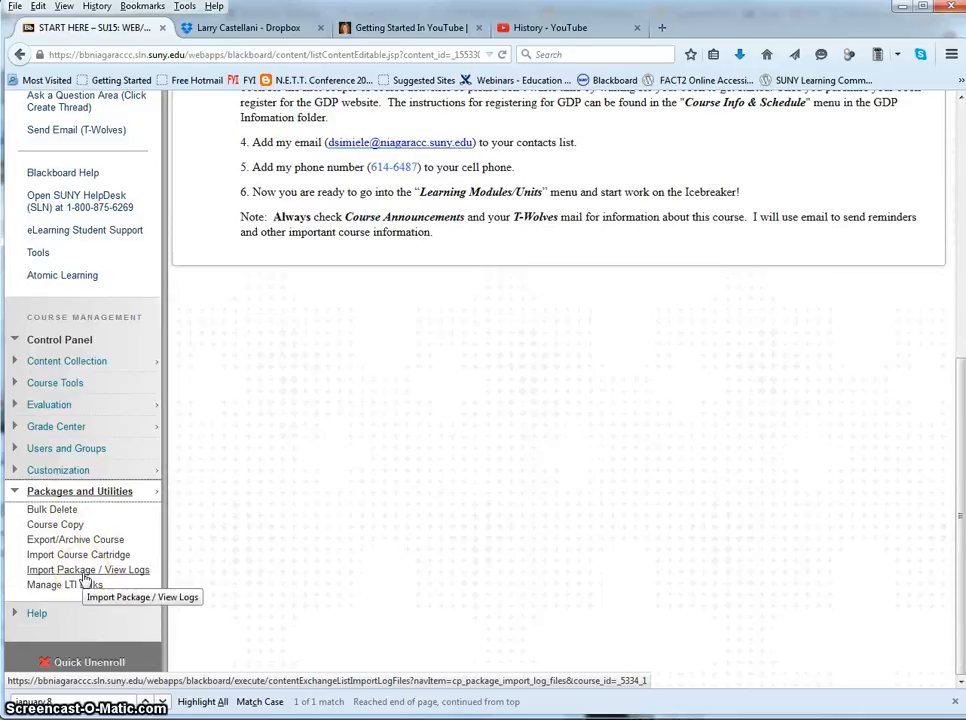
{"action": "mouse_move", "coordinate": [58, 540]}
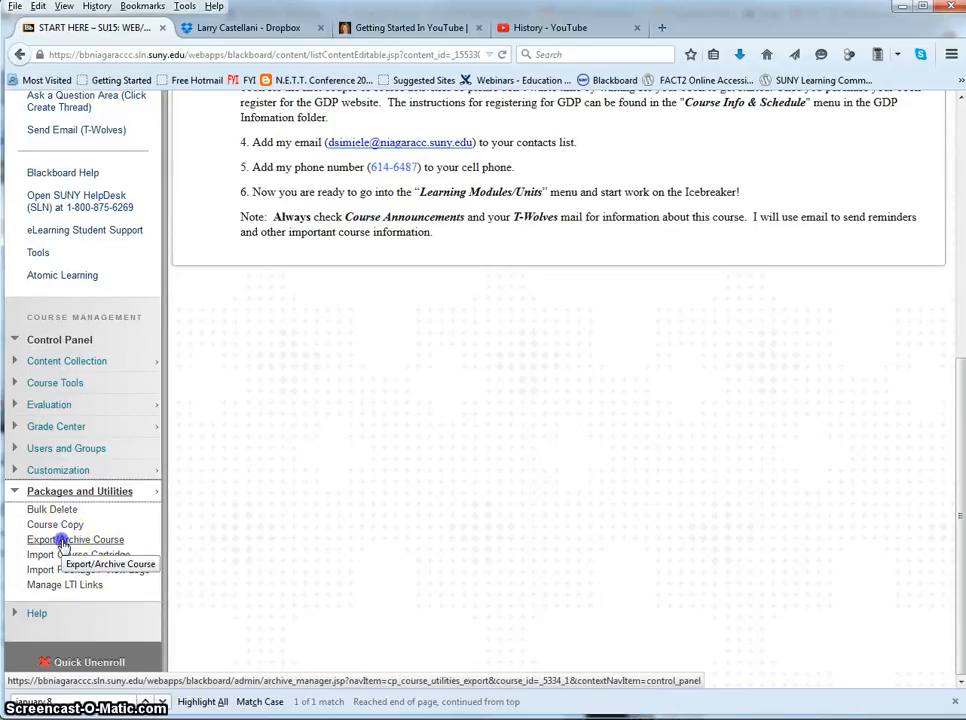
Go to Export/Archive Course, which lists no packages yet
{"action": "left_click", "coordinate": [74, 540]}
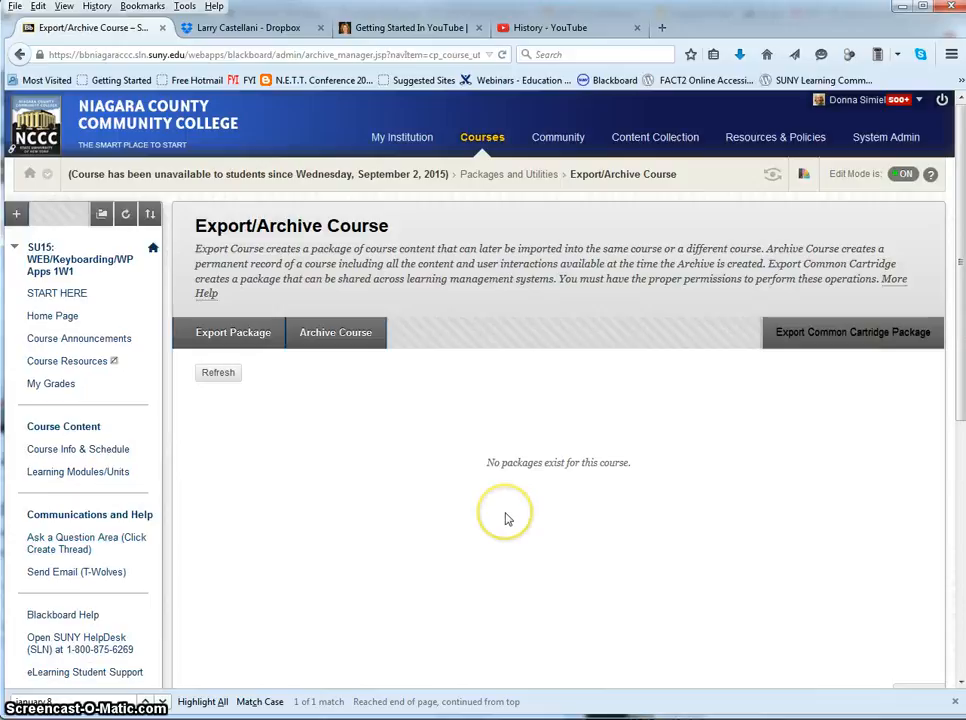
{"action": "mouse_move", "coordinate": [290, 420]}
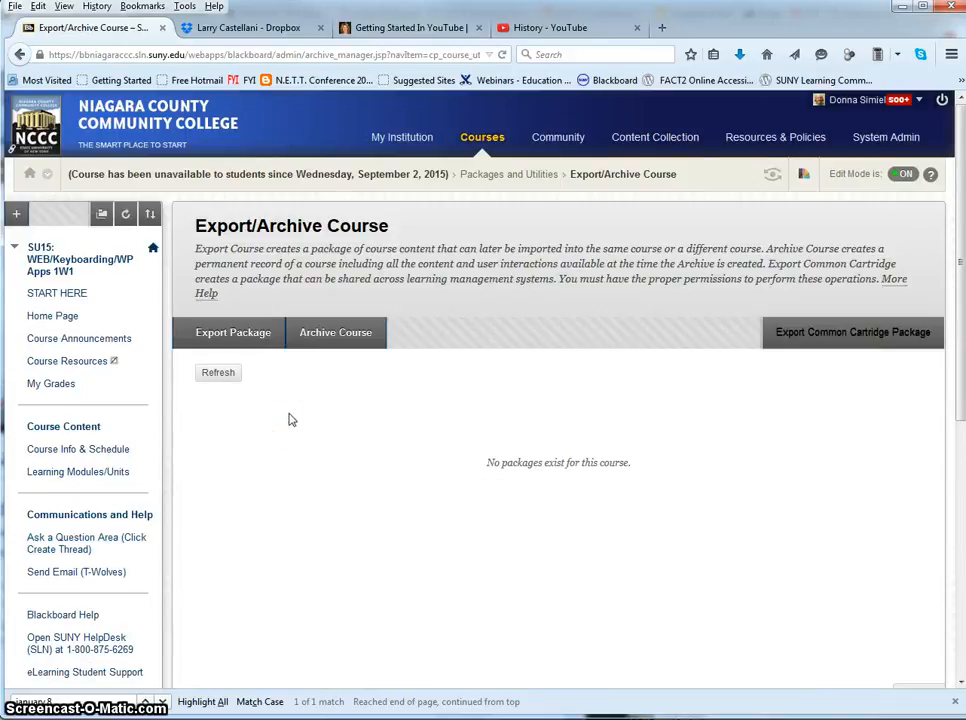
{"action": "mouse_move", "coordinate": [232, 332]}
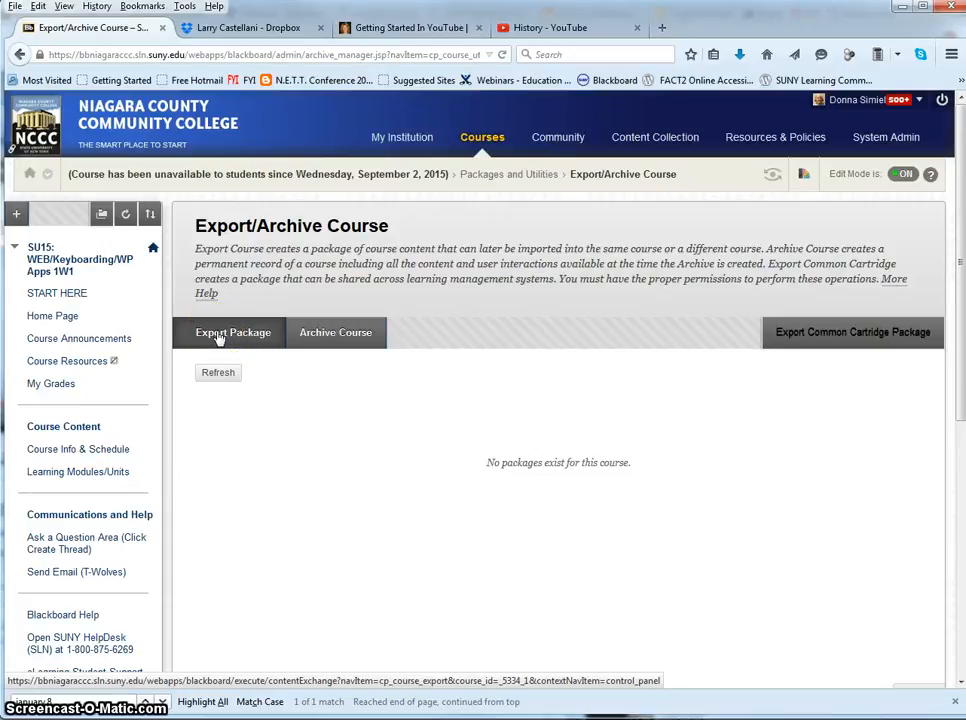
Start a new export package with file attachments set to include copies of the files
{"action": "left_click", "coordinate": [232, 332]}
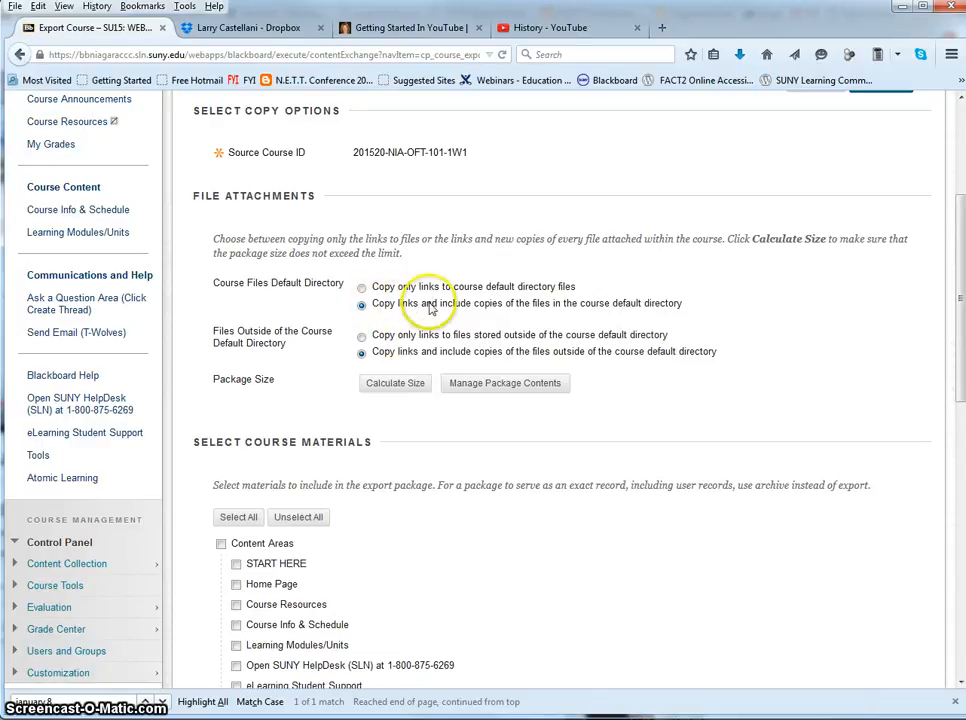
{"action": "mouse_move", "coordinate": [476, 308]}
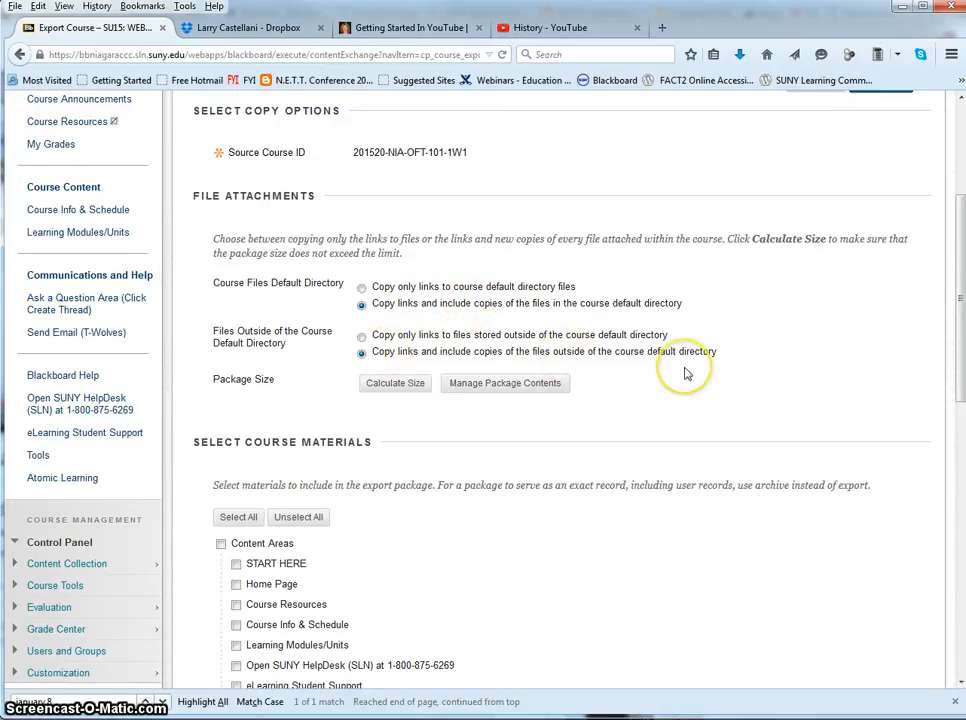
{"action": "scroll", "scroll_direction": "down", "scroll_amount": 3}
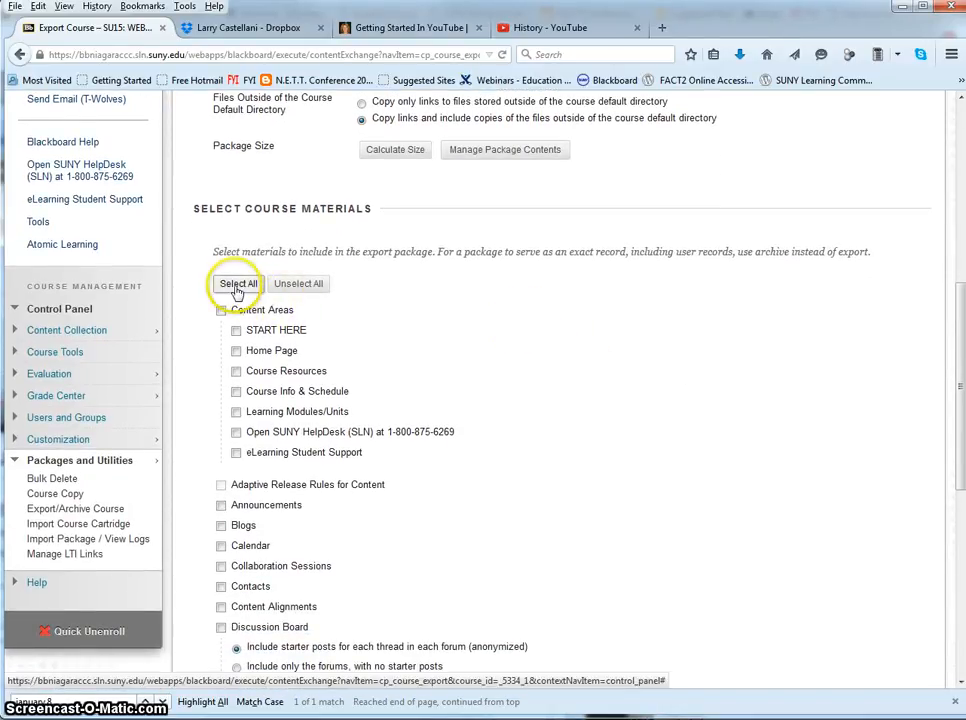
Select all course materials, adjust announcements and discussion starter posts, and submit the export
{"action": "left_click", "coordinate": [238, 284]}
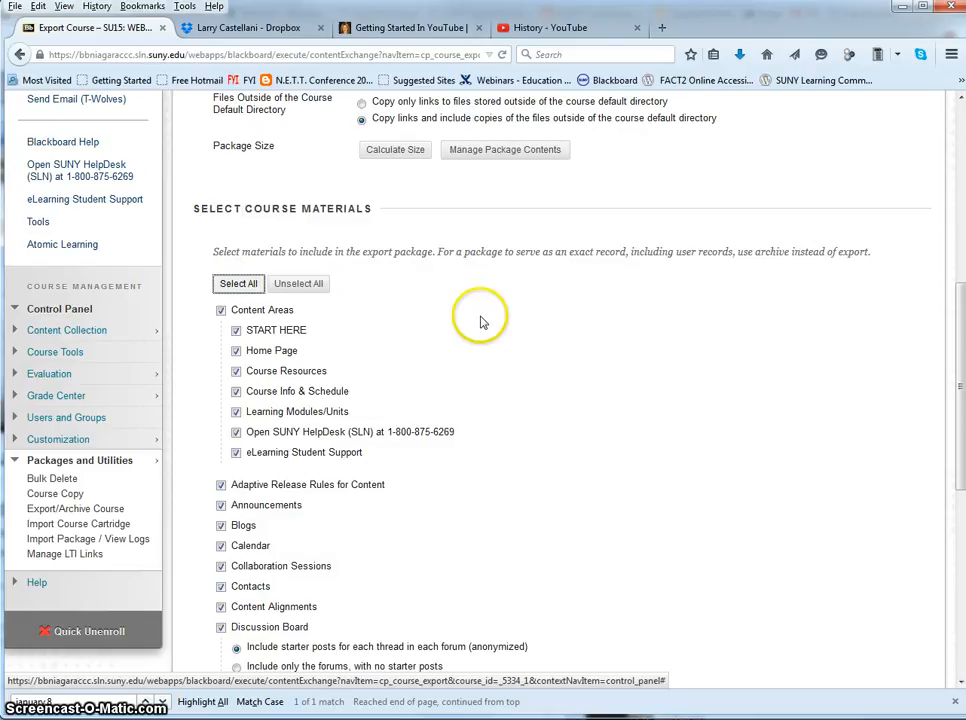
{"action": "scroll", "scroll_direction": "down", "scroll_amount": 3}
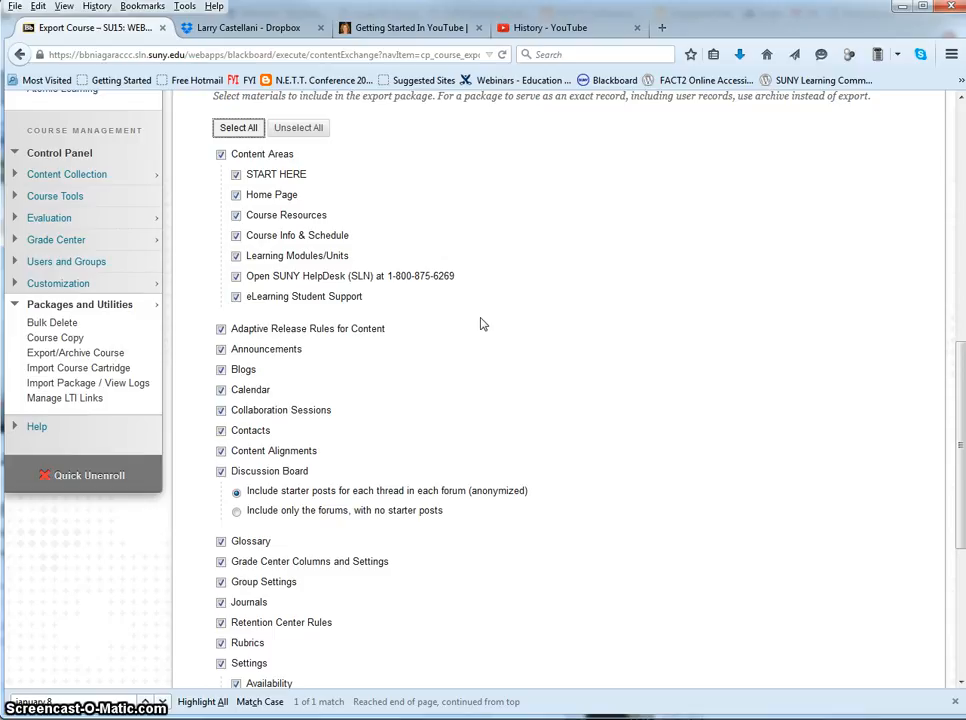
{"action": "mouse_move", "coordinate": [452, 336]}
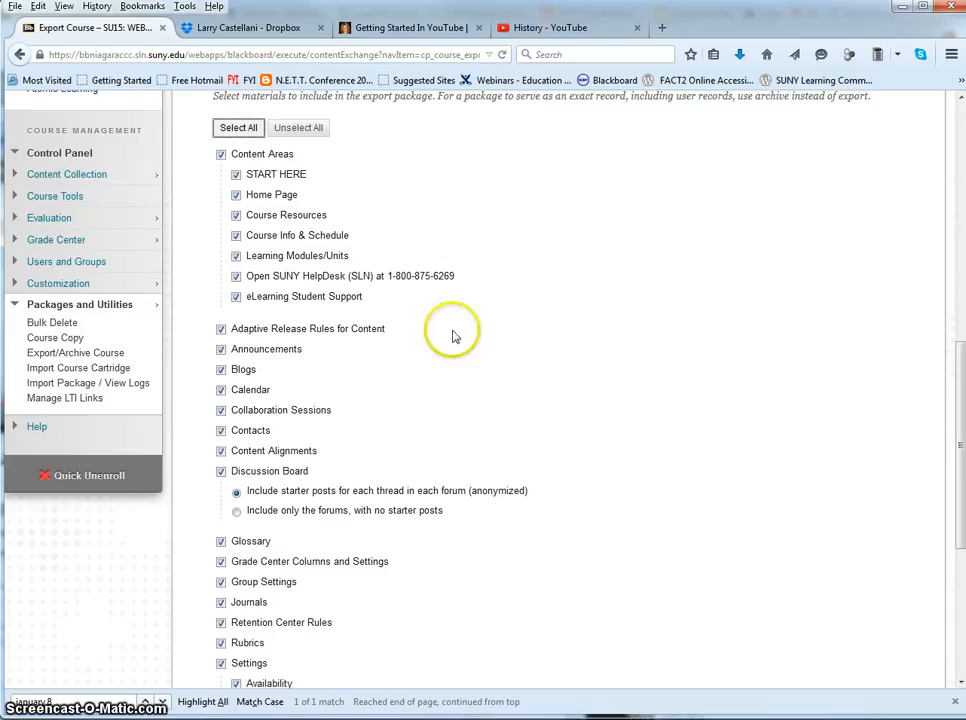
{"action": "left_click", "coordinate": [220, 348]}
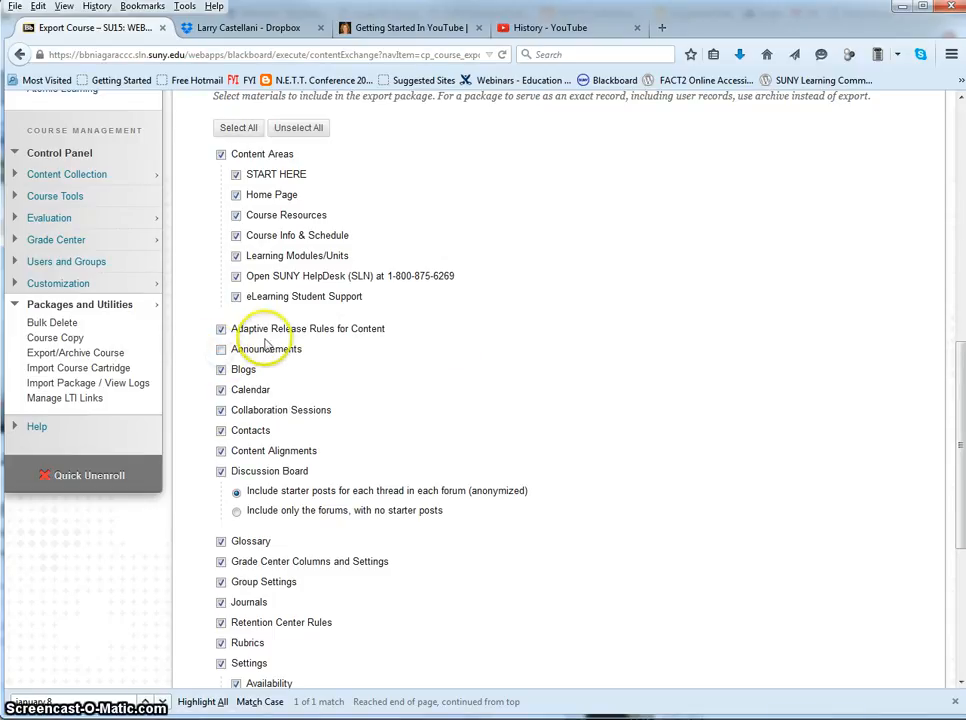
{"action": "left_click", "coordinate": [220, 348]}
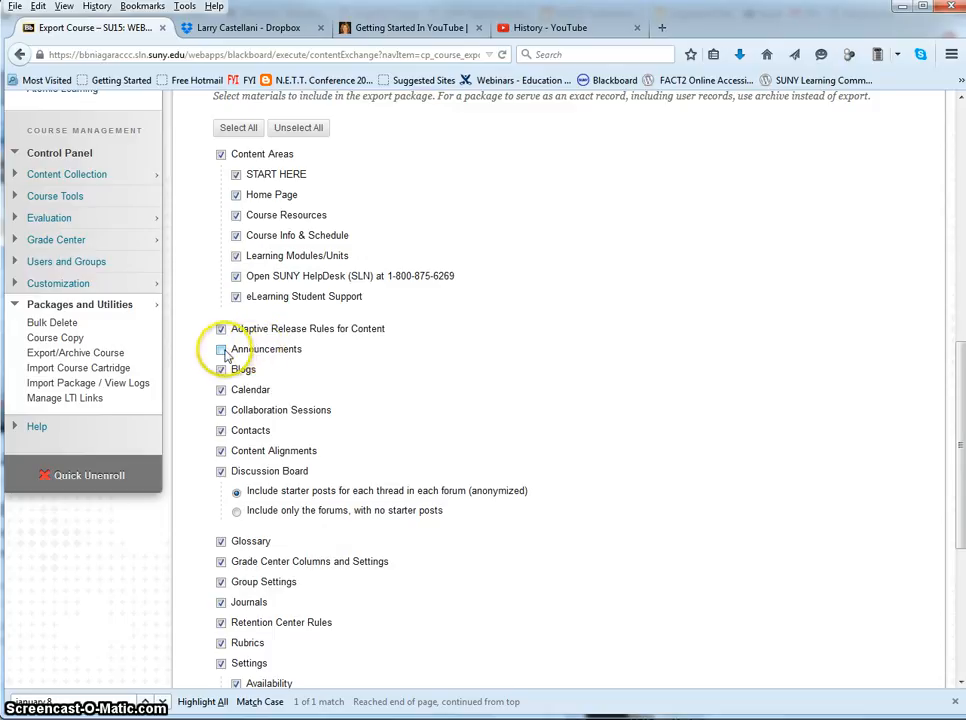
{"action": "left_click", "coordinate": [220, 348]}
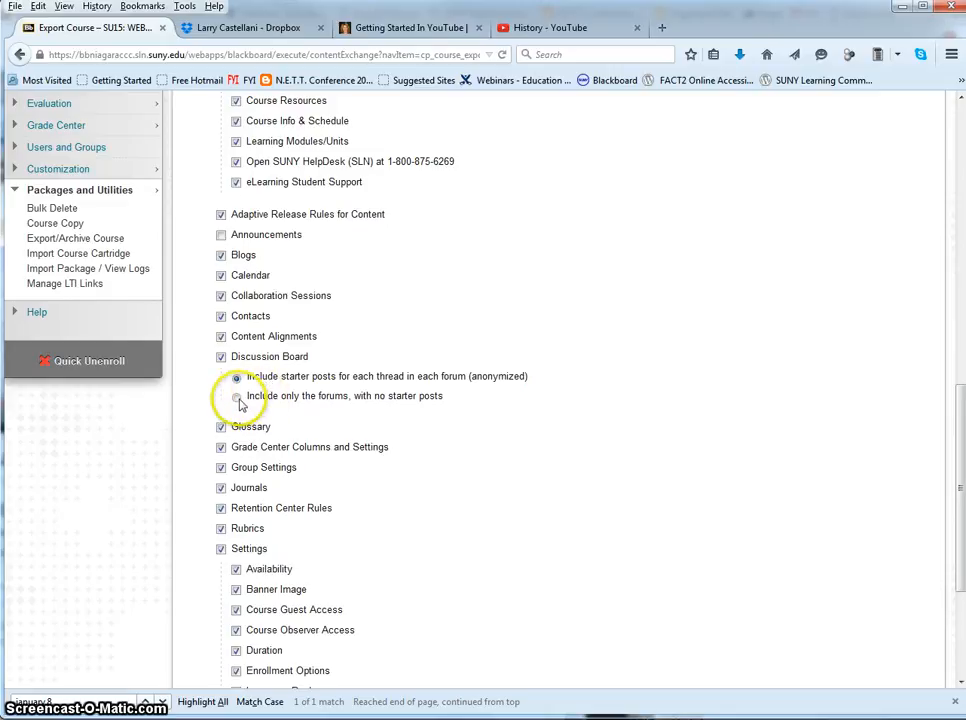
{"action": "left_click", "coordinate": [236, 396]}
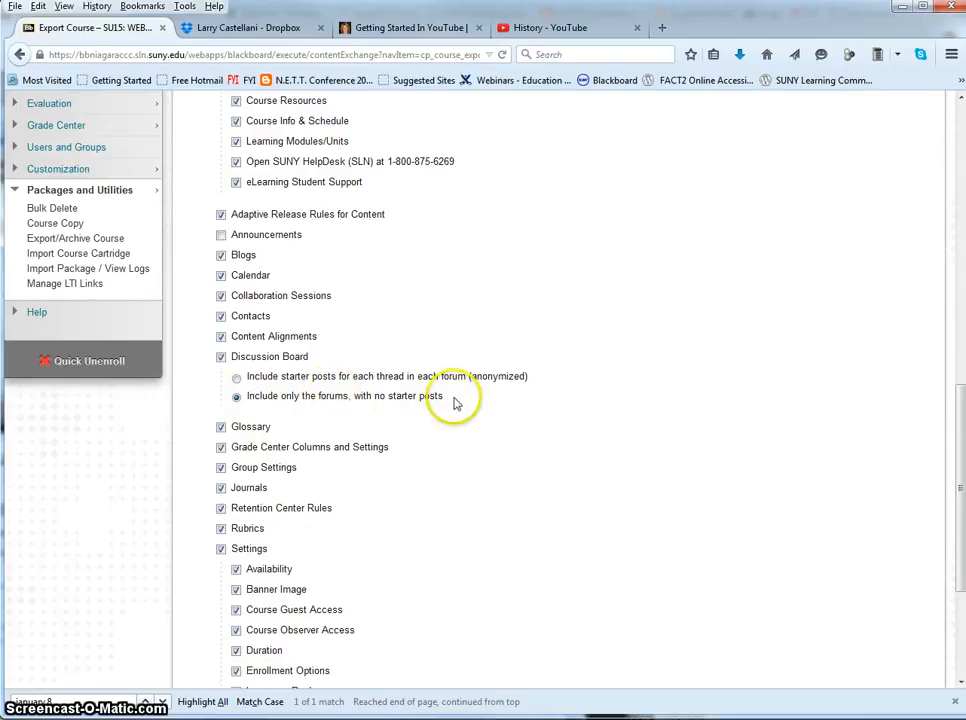
{"action": "scroll", "scroll_direction": "down", "scroll_amount": 3}
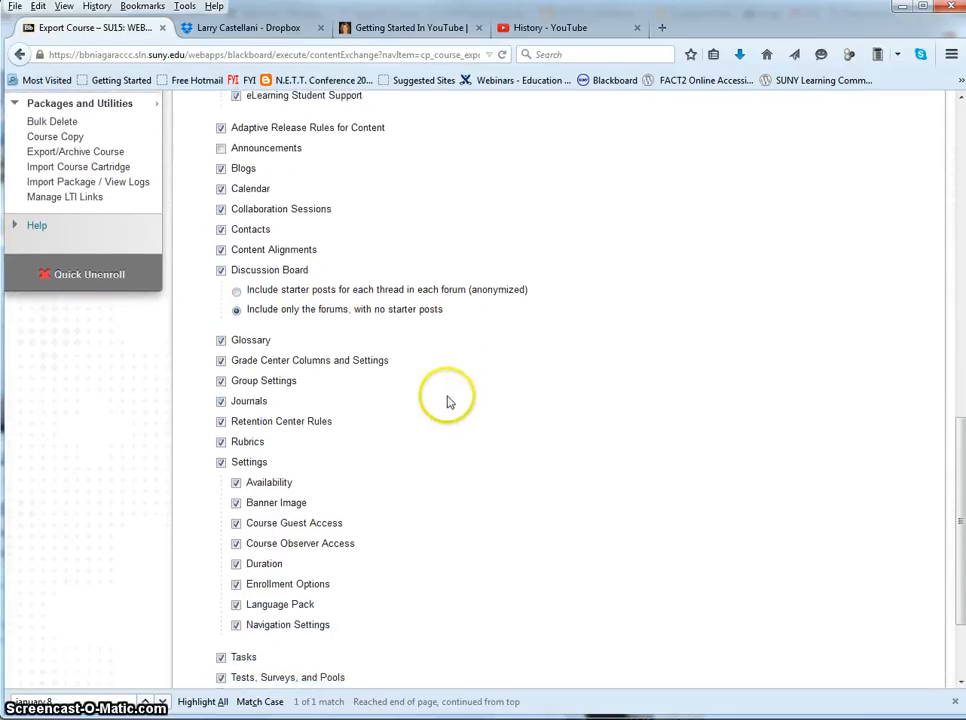
{"action": "scroll", "scroll_direction": "down", "scroll_amount": 3}
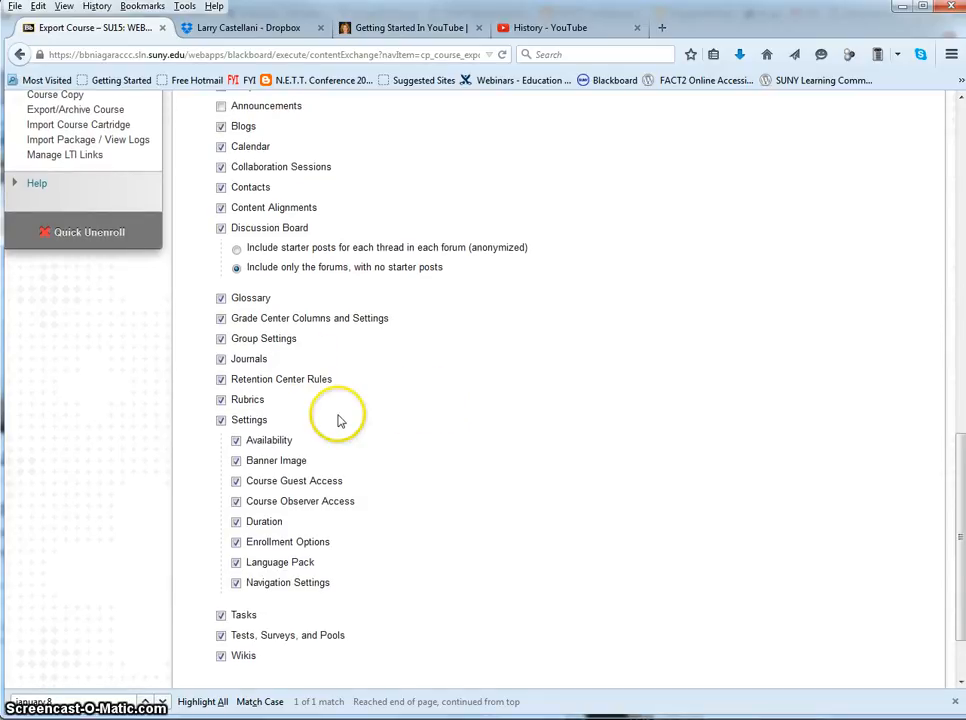
{"action": "mouse_move", "coordinate": [336, 420]}
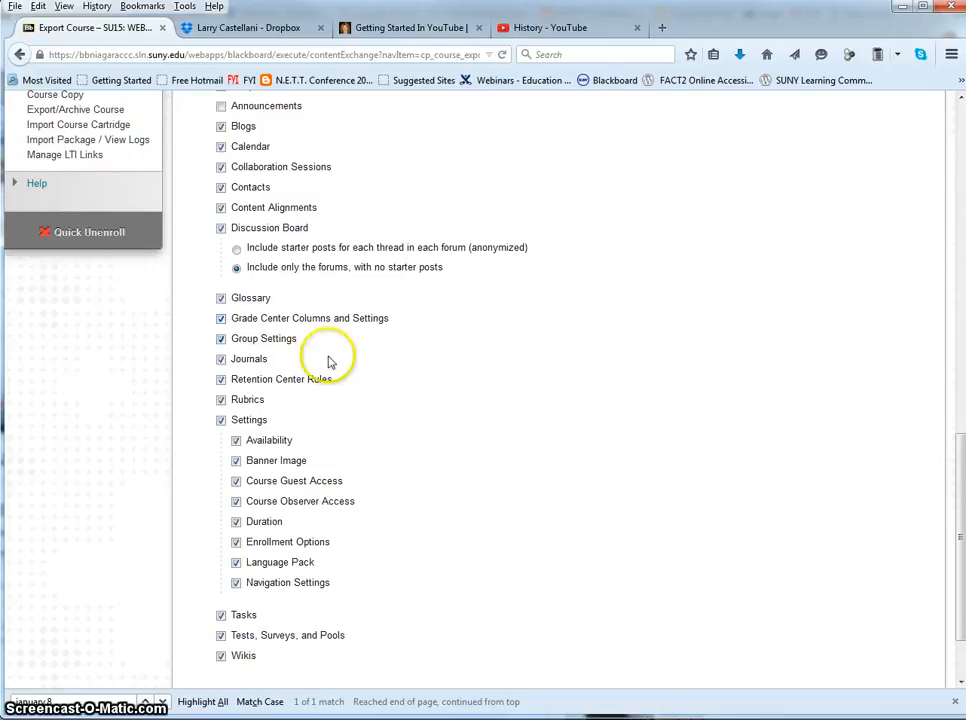
{"action": "mouse_move", "coordinate": [262, 402]}
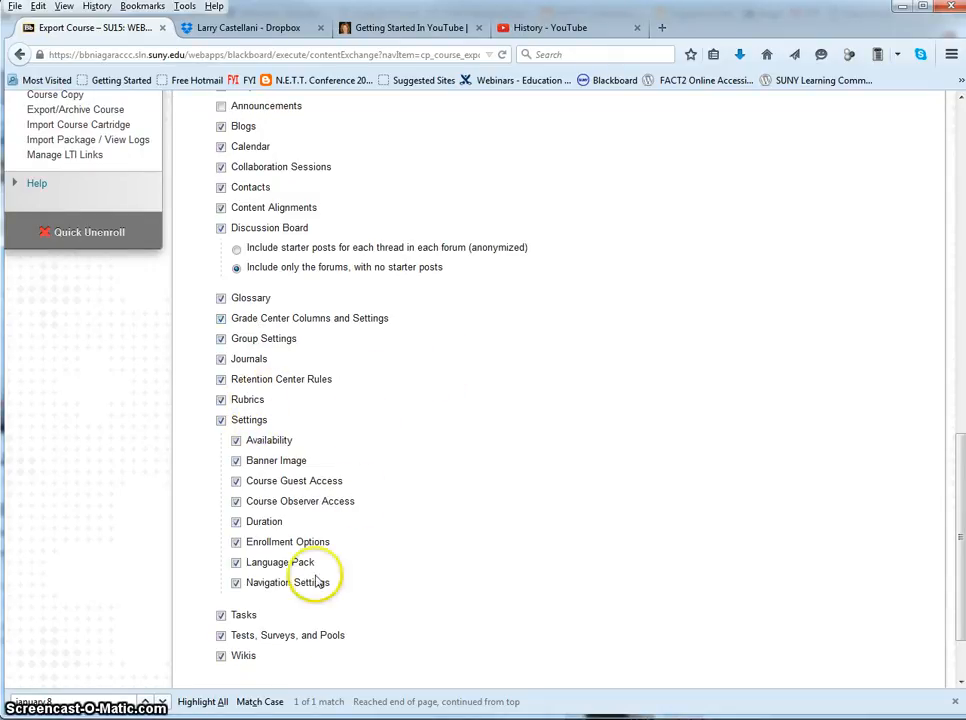
{"action": "mouse_move", "coordinate": [608, 548]}
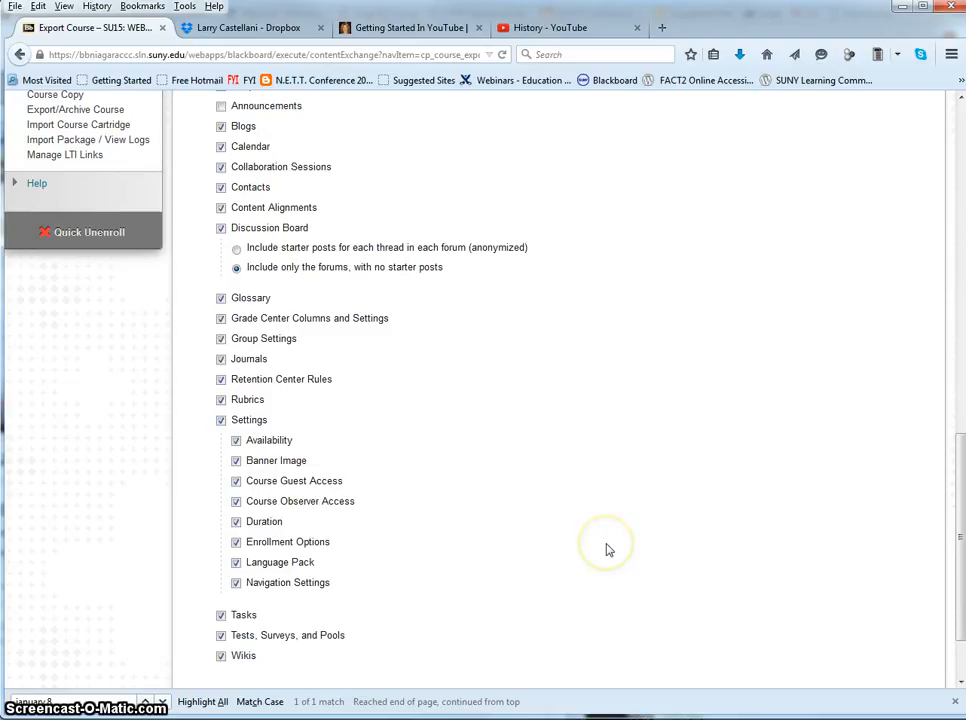
{"action": "mouse_move", "coordinate": [600, 528]}
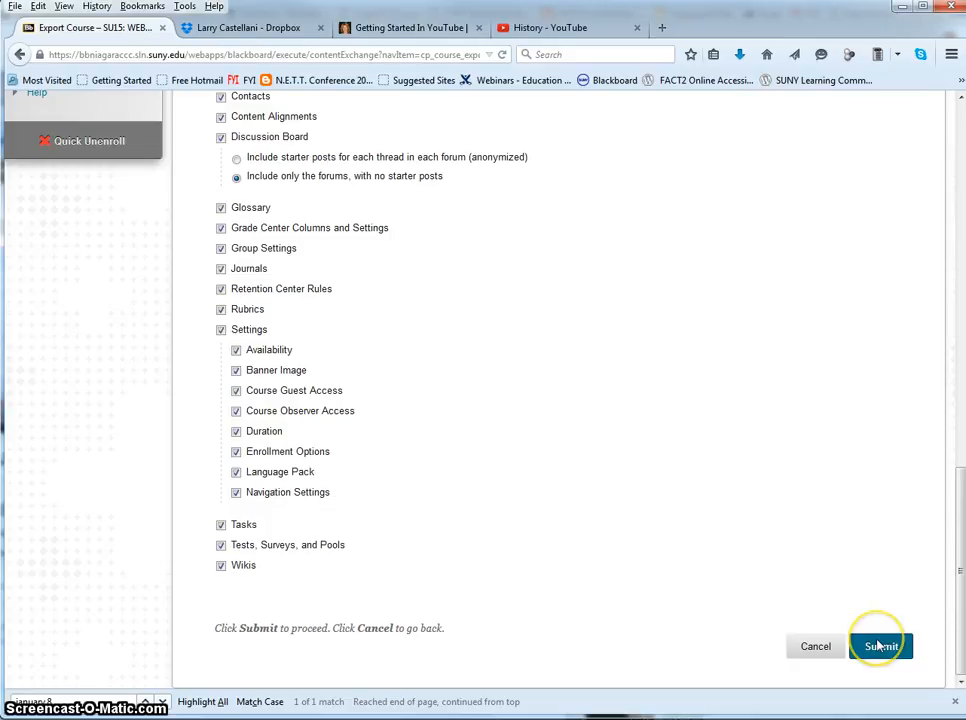
{"action": "left_click", "coordinate": [880, 646]}
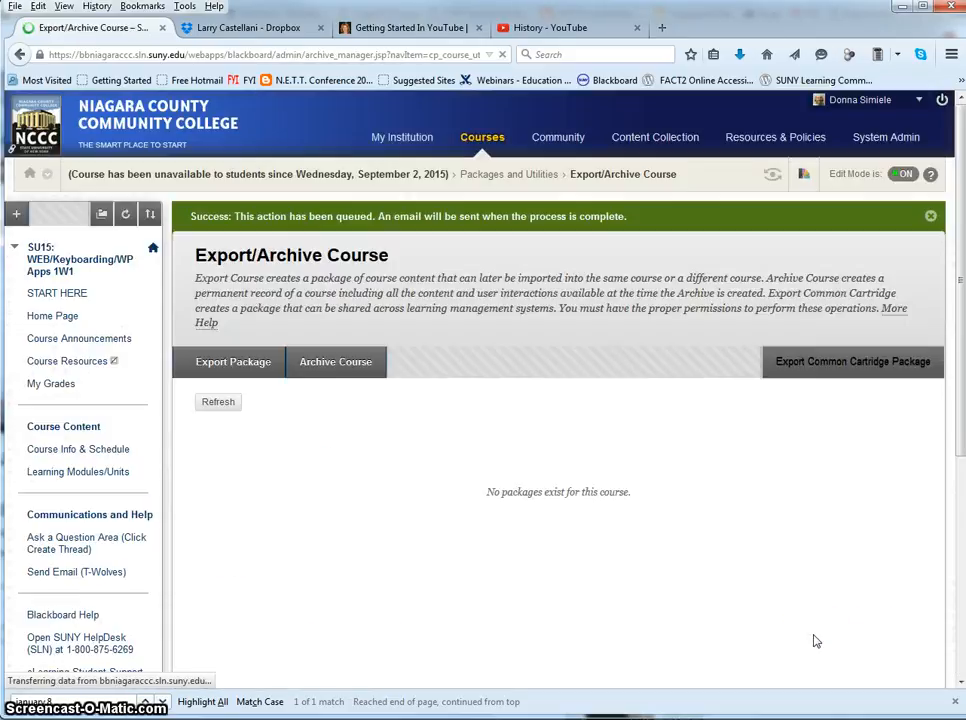
{"action": "mouse_move", "coordinate": [424, 528]}
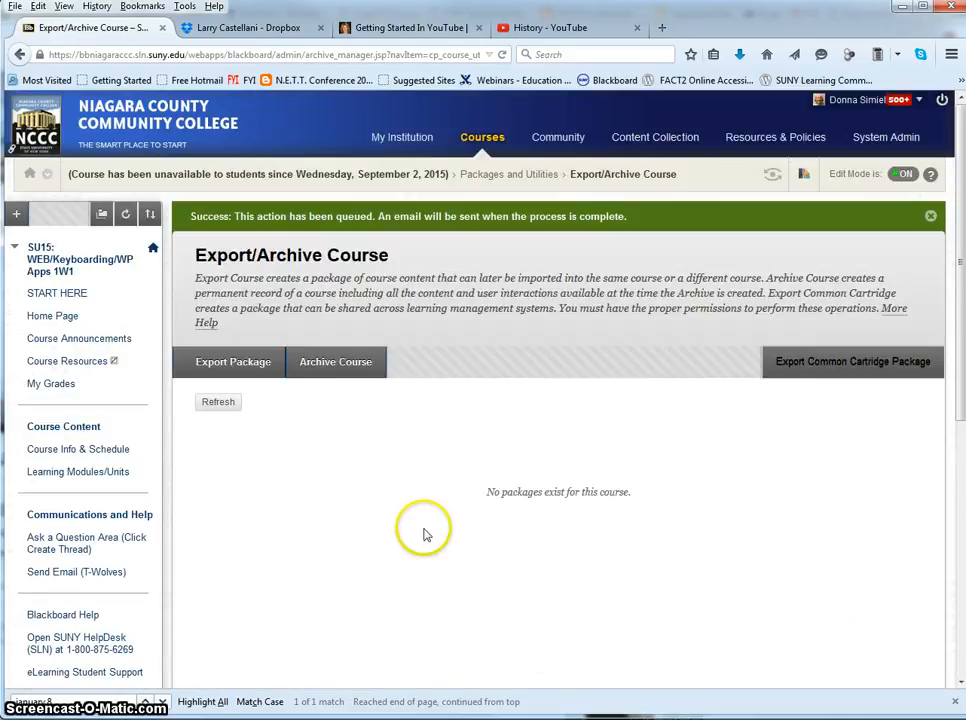
{"action": "mouse_move", "coordinate": [336, 360]}
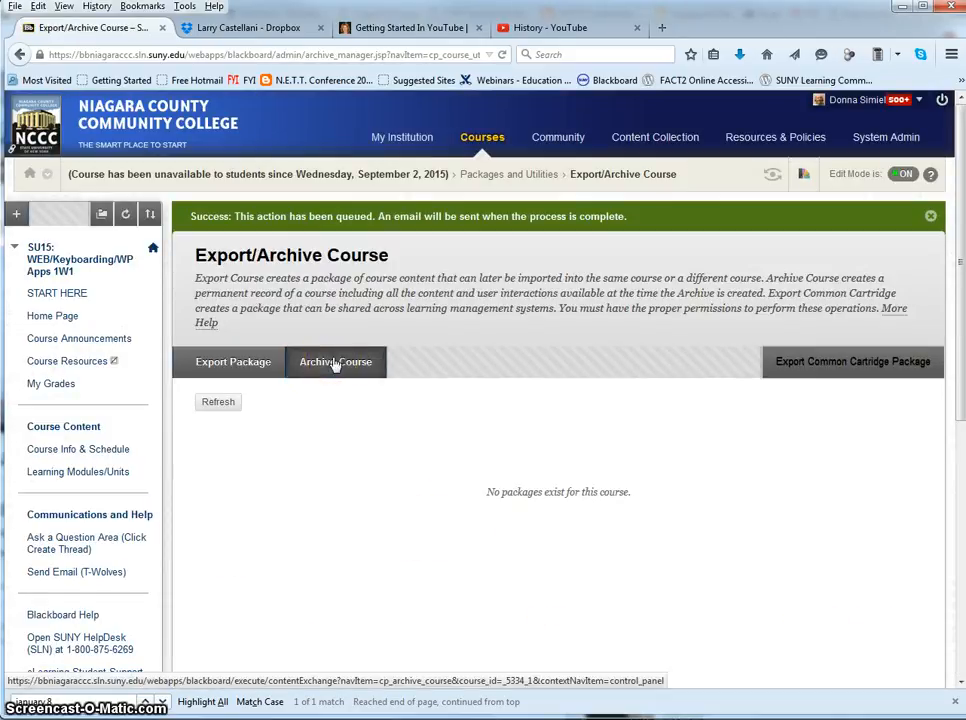
Submit a course archive with Include Grade Center History checked
{"action": "left_click", "coordinate": [336, 360]}
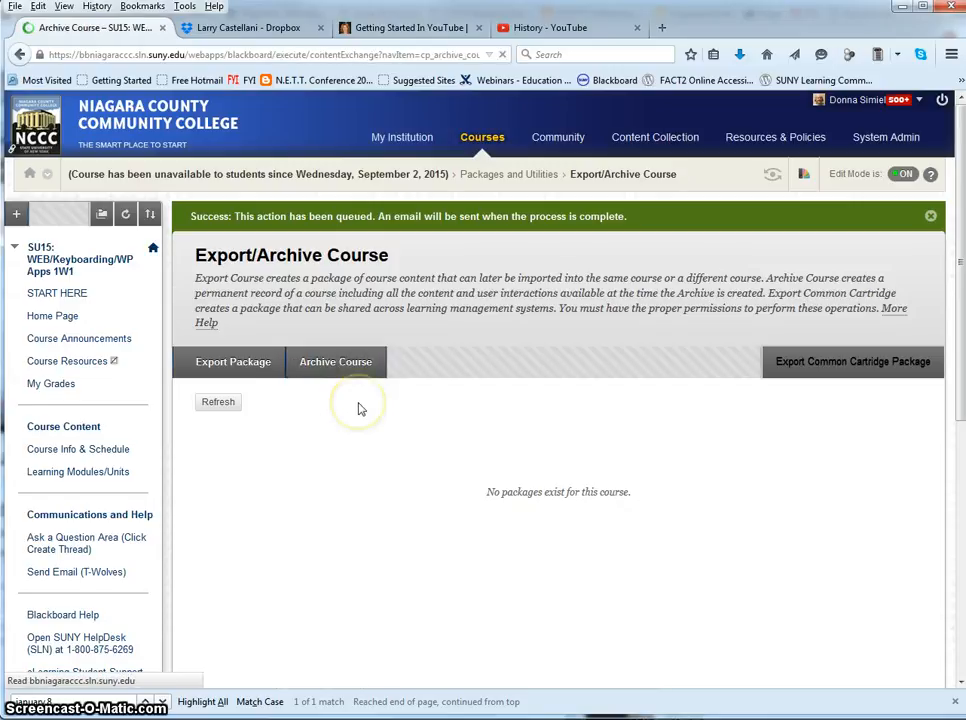
{"action": "left_click", "coordinate": [336, 360]}
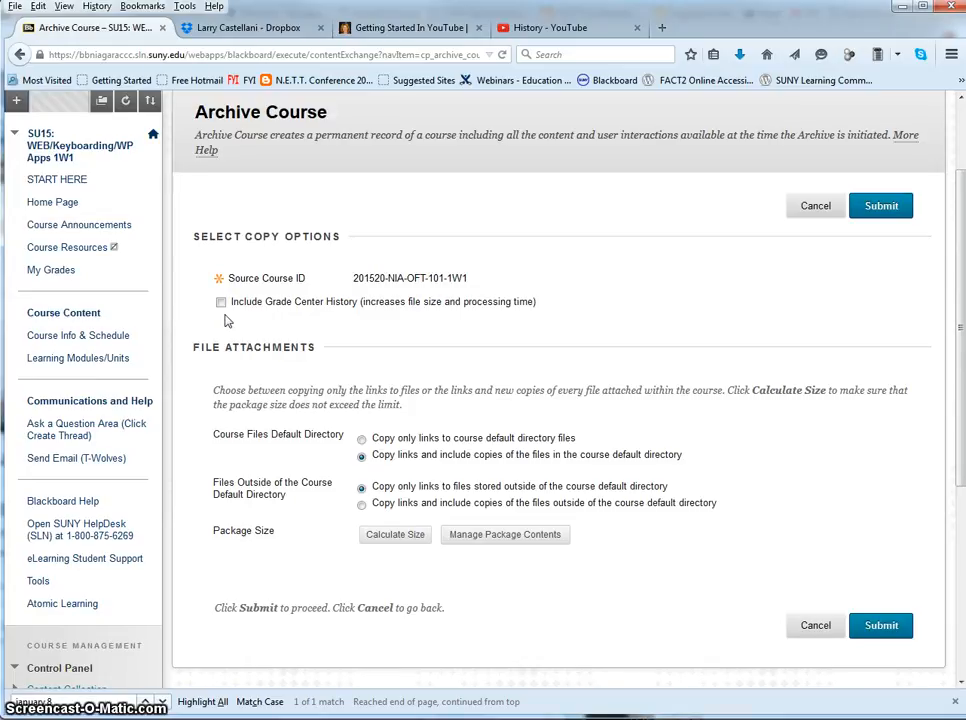
{"action": "left_click", "coordinate": [222, 300]}
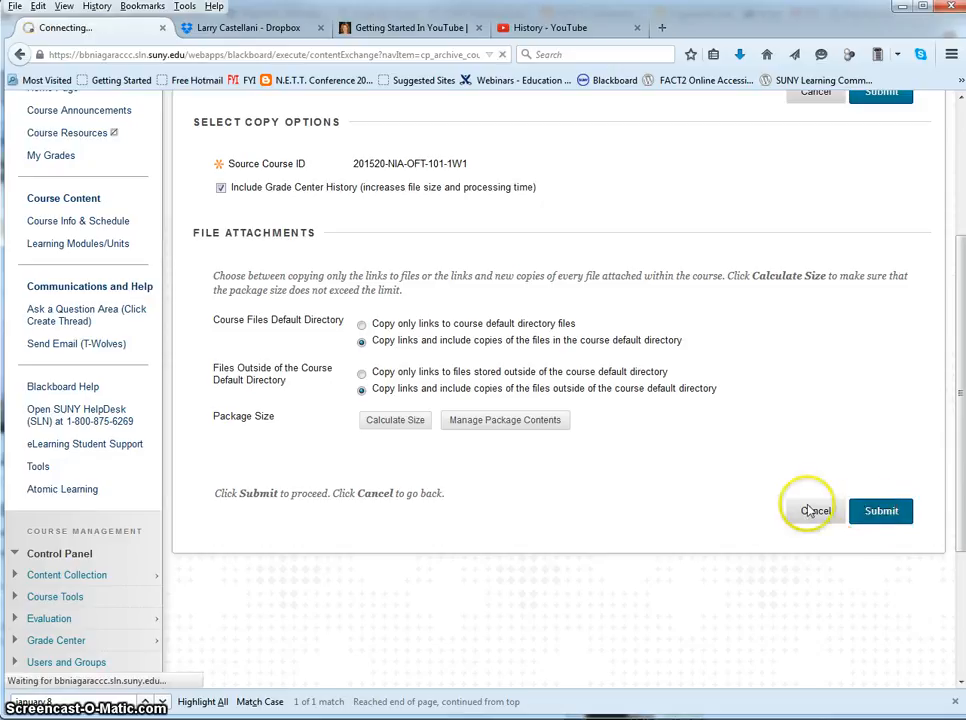
{"action": "left_click", "coordinate": [880, 510]}
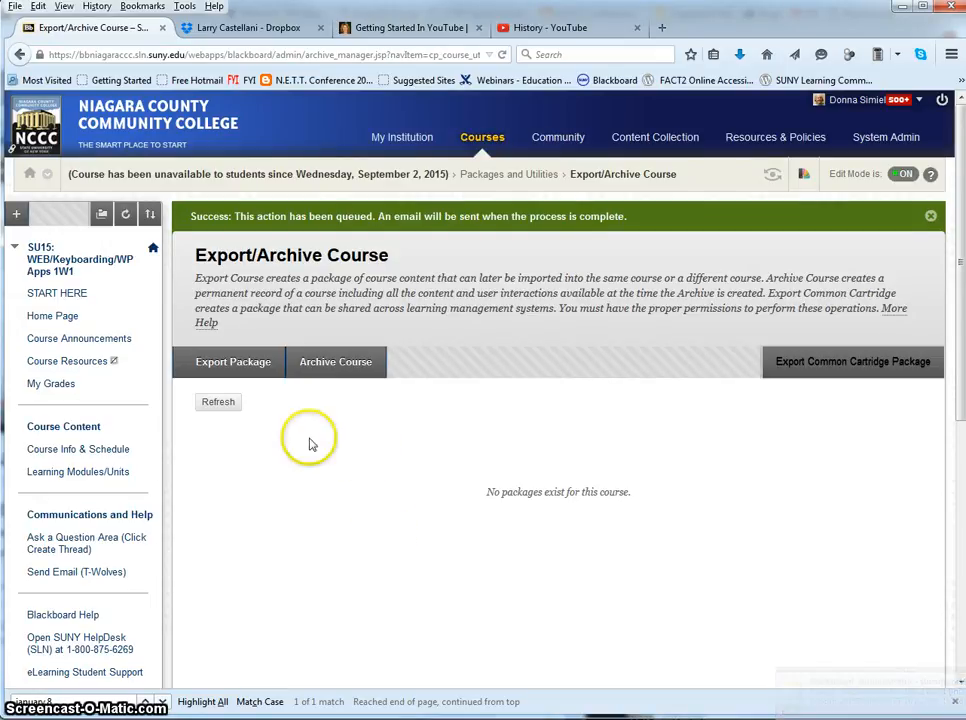
Refresh the package list until the ExportFile zip appears
{"action": "left_click", "coordinate": [218, 400]}
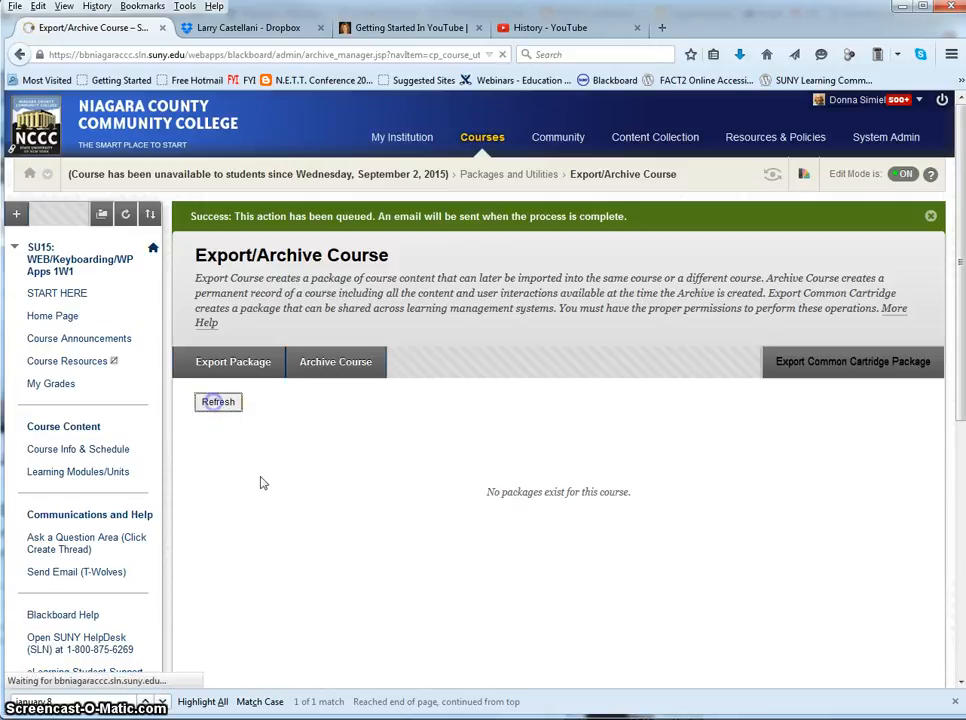
{"action": "left_click", "coordinate": [218, 400]}
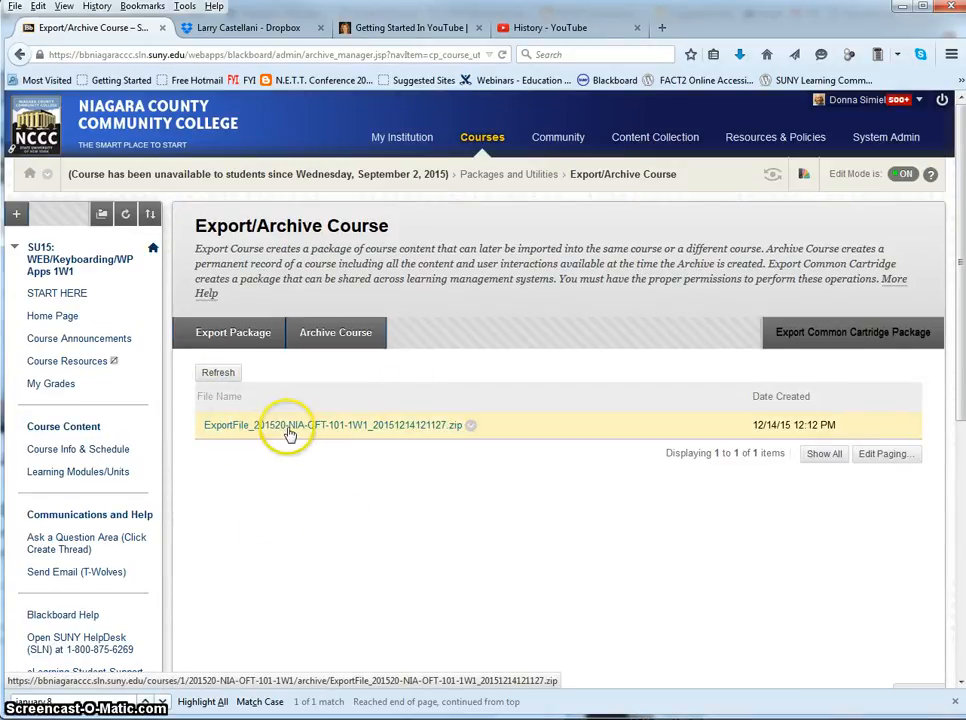
{"action": "mouse_move", "coordinate": [290, 424]}
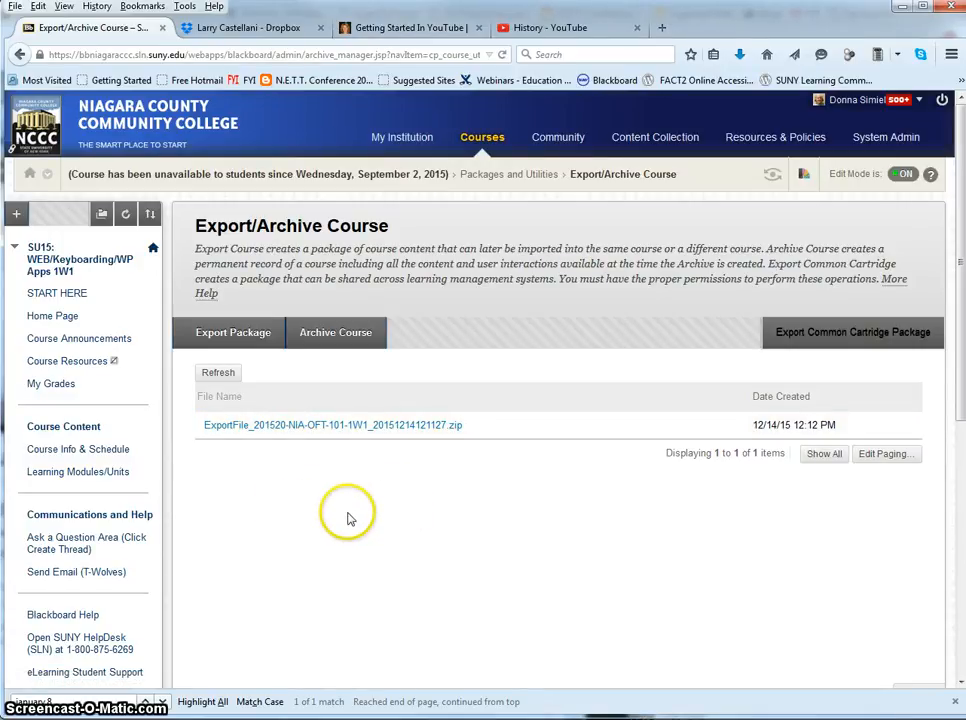
{"action": "mouse_move", "coordinate": [350, 424]}
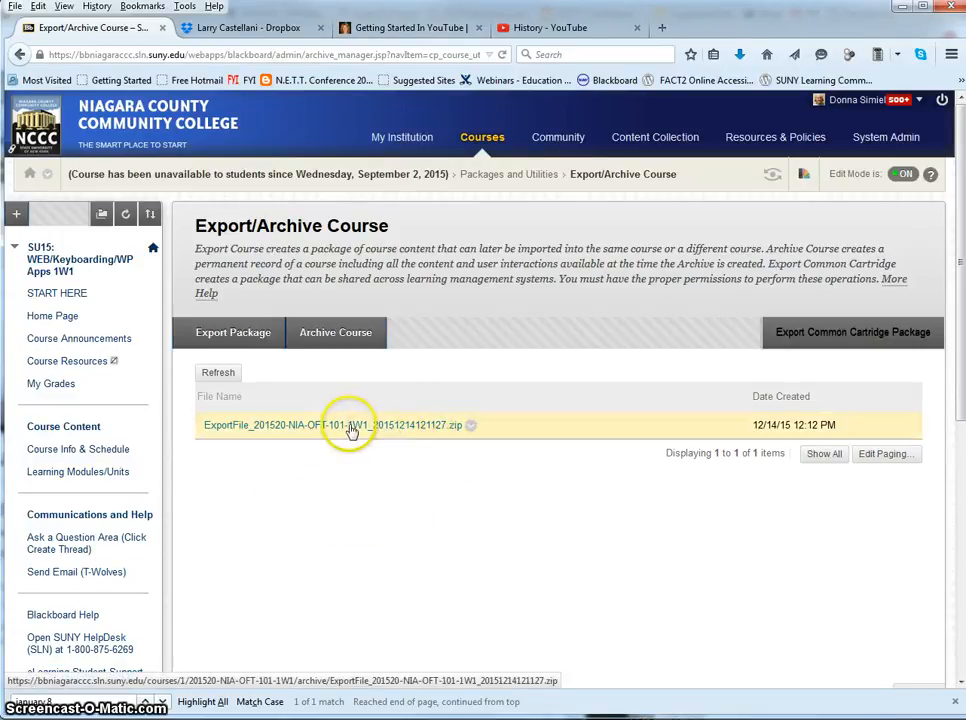
{"action": "mouse_move", "coordinate": [344, 430]}
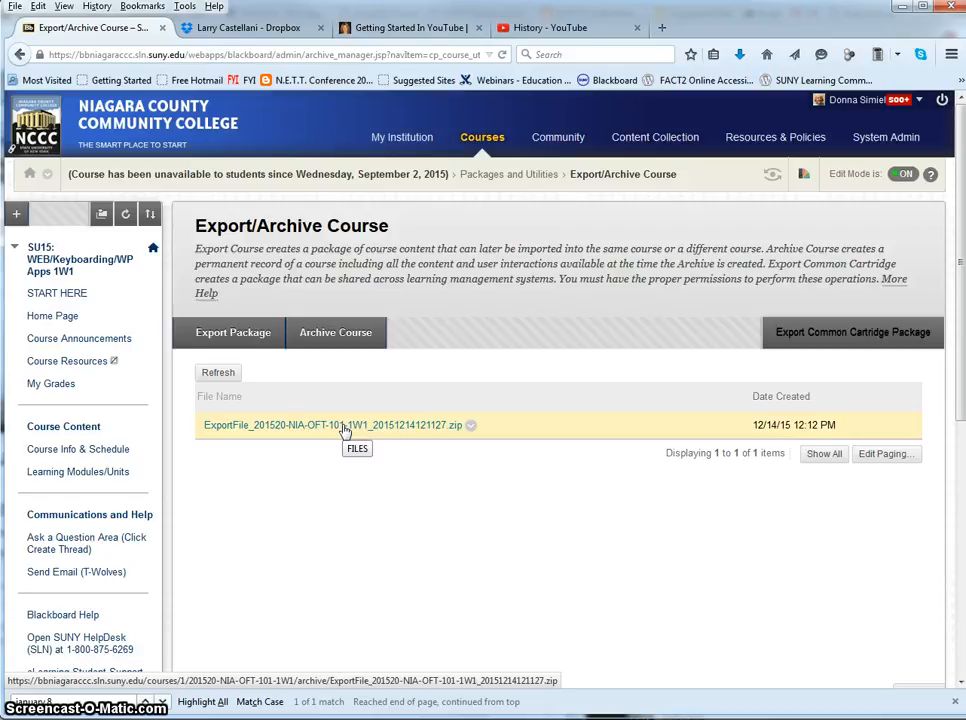
Download the ExportFile zip, choosing Save File in the Firefox prompt
{"action": "left_click", "coordinate": [332, 424]}
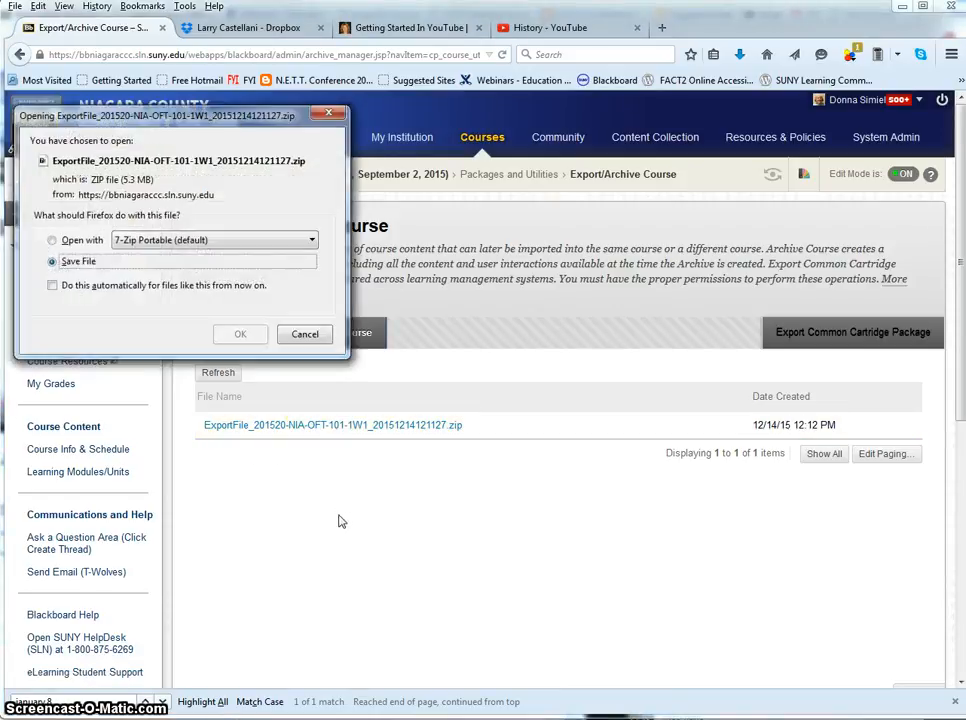
{"action": "left_click", "coordinate": [52, 260]}
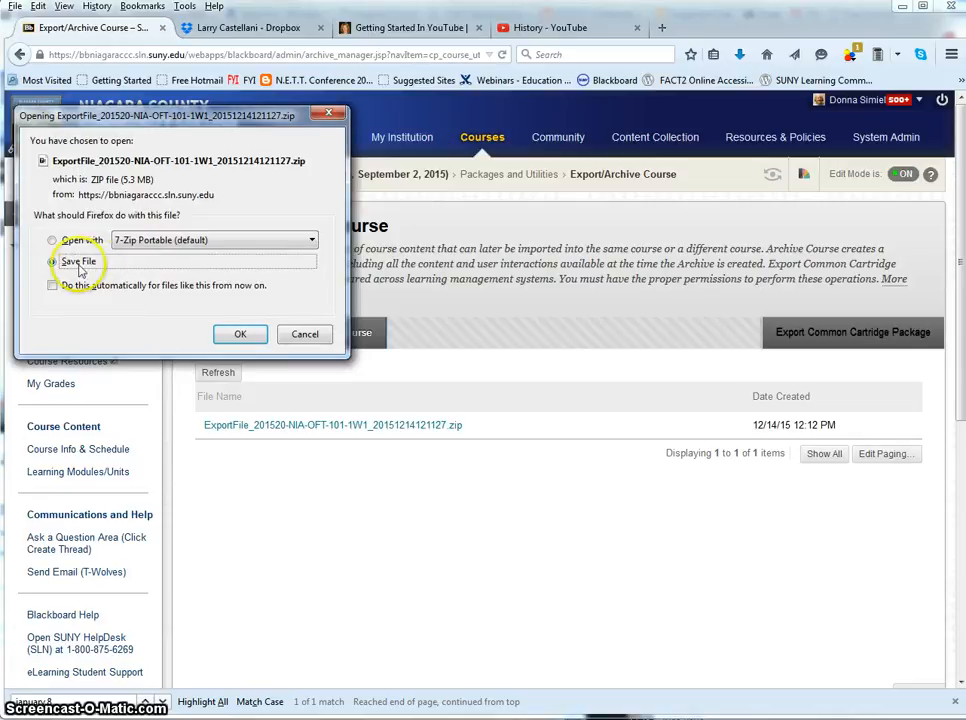
{"action": "left_click", "coordinate": [52, 262]}
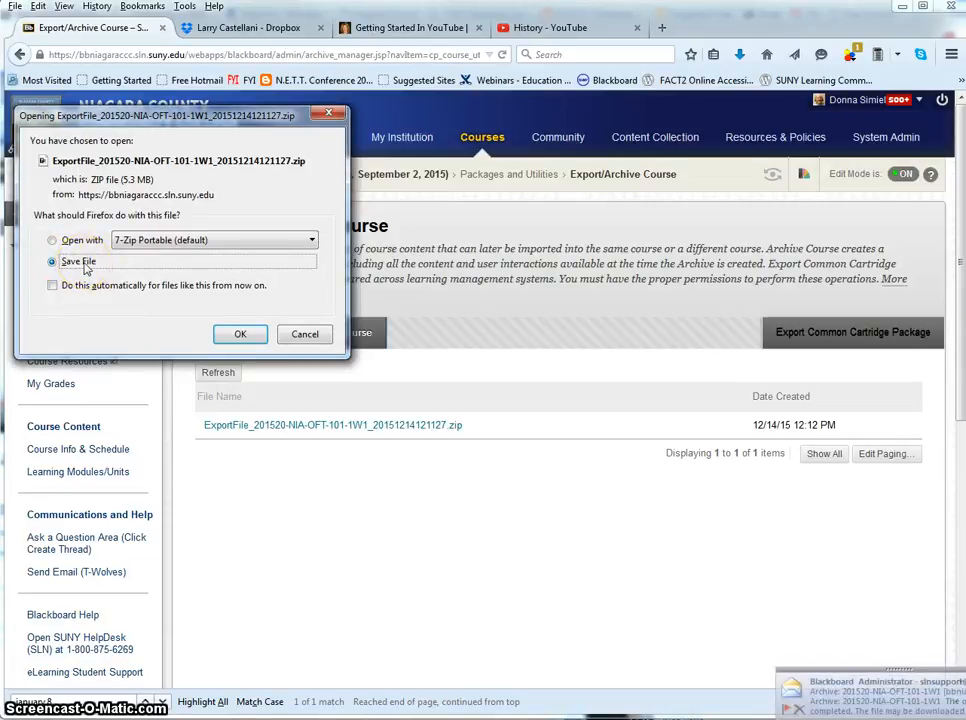
{"action": "left_click", "coordinate": [240, 332]}
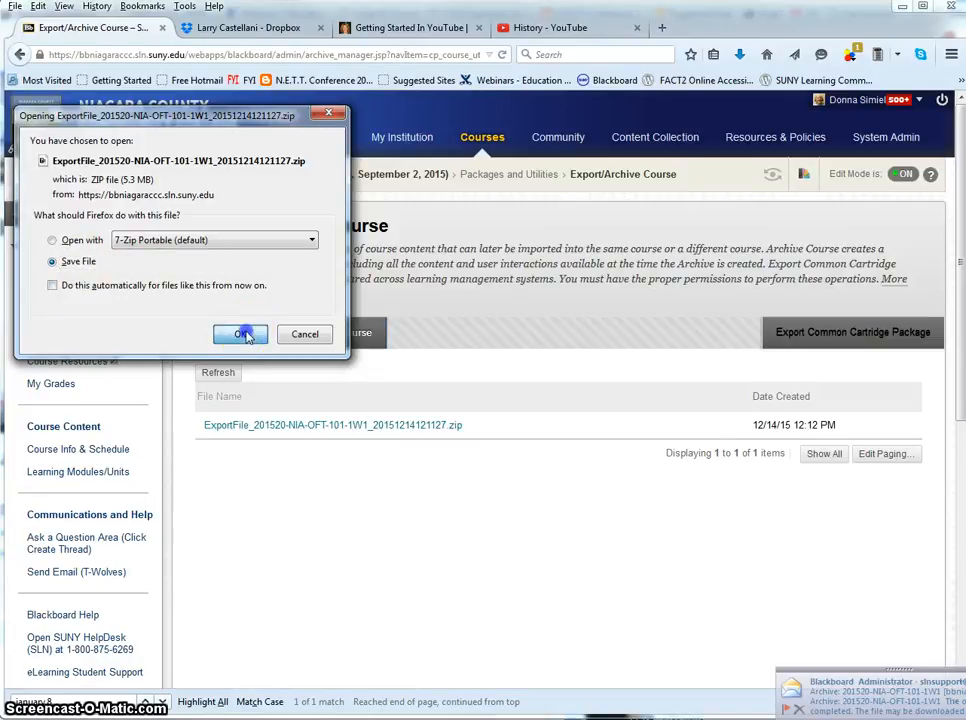
{"action": "left_click", "coordinate": [240, 332]}
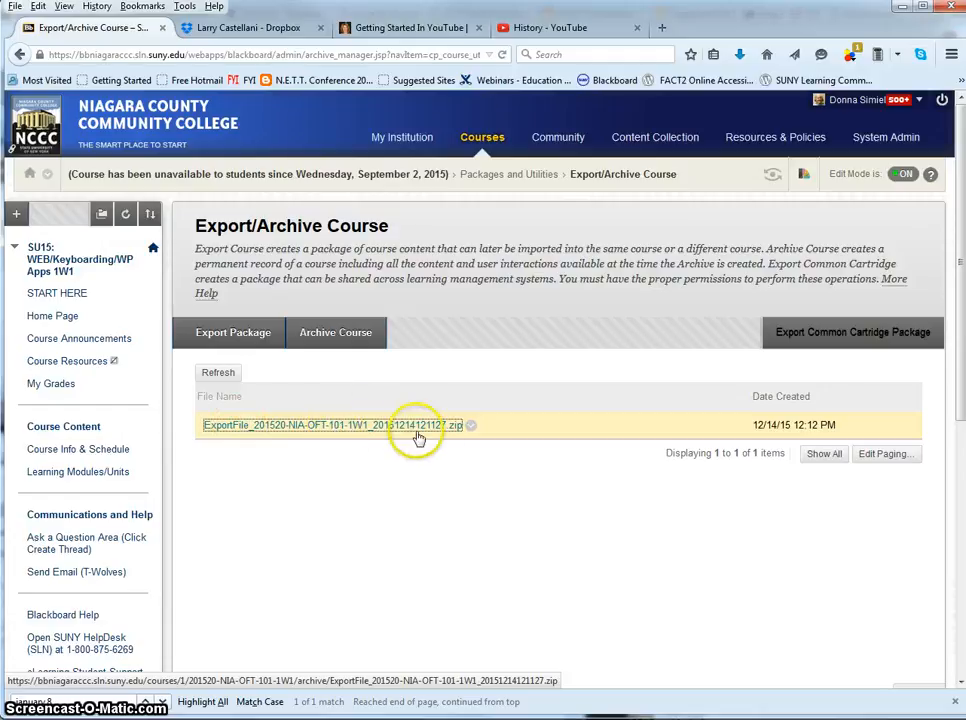
{"action": "mouse_move", "coordinate": [376, 464]}
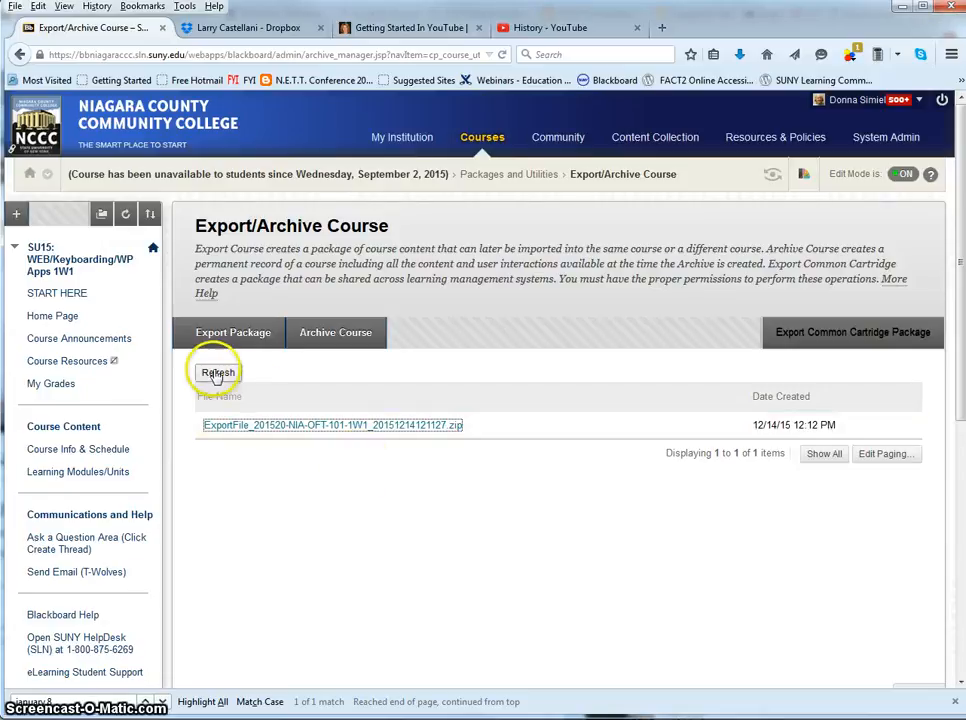
Refresh to show the ArchiveFile zip and save it via the download prompt
{"action": "left_click", "coordinate": [218, 370]}
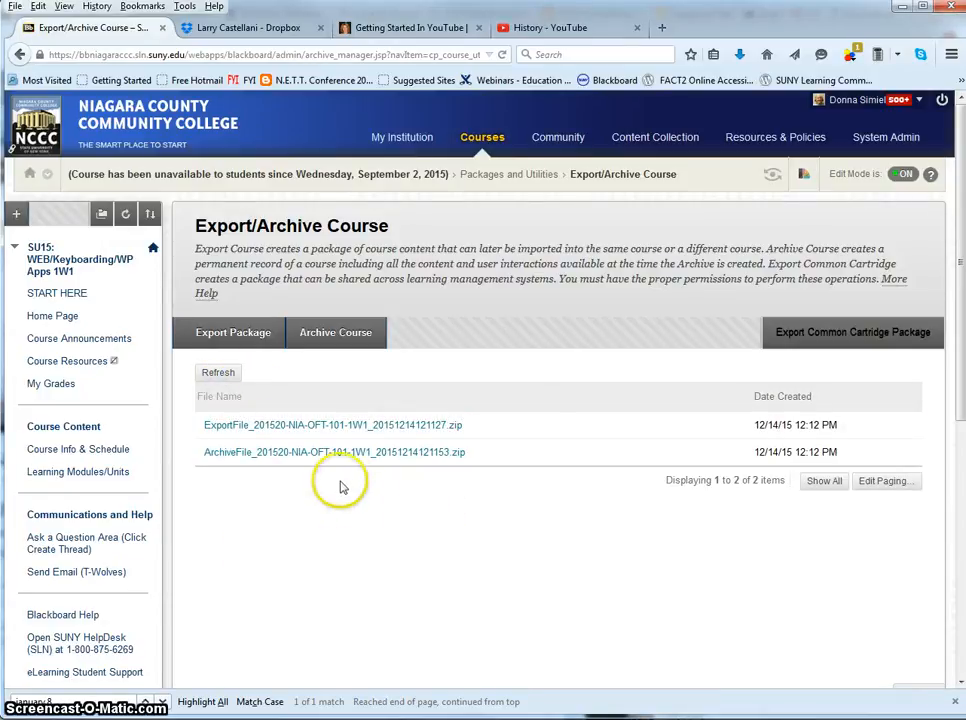
{"action": "left_click", "coordinate": [332, 452]}
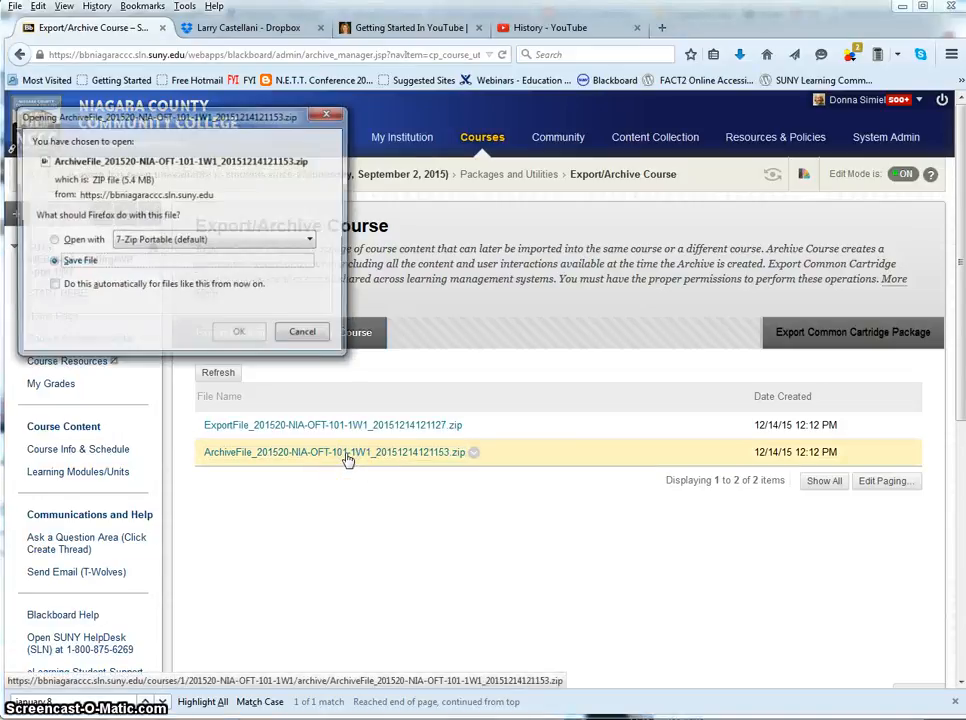
{"action": "left_click", "coordinate": [240, 334]}
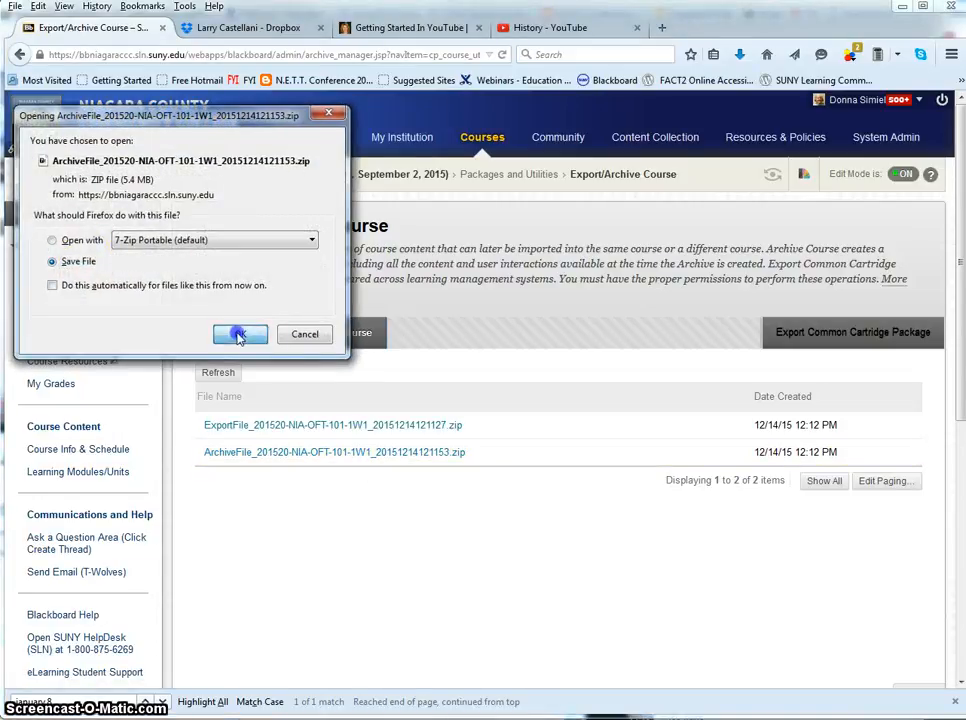
{"action": "left_click", "coordinate": [240, 334]}
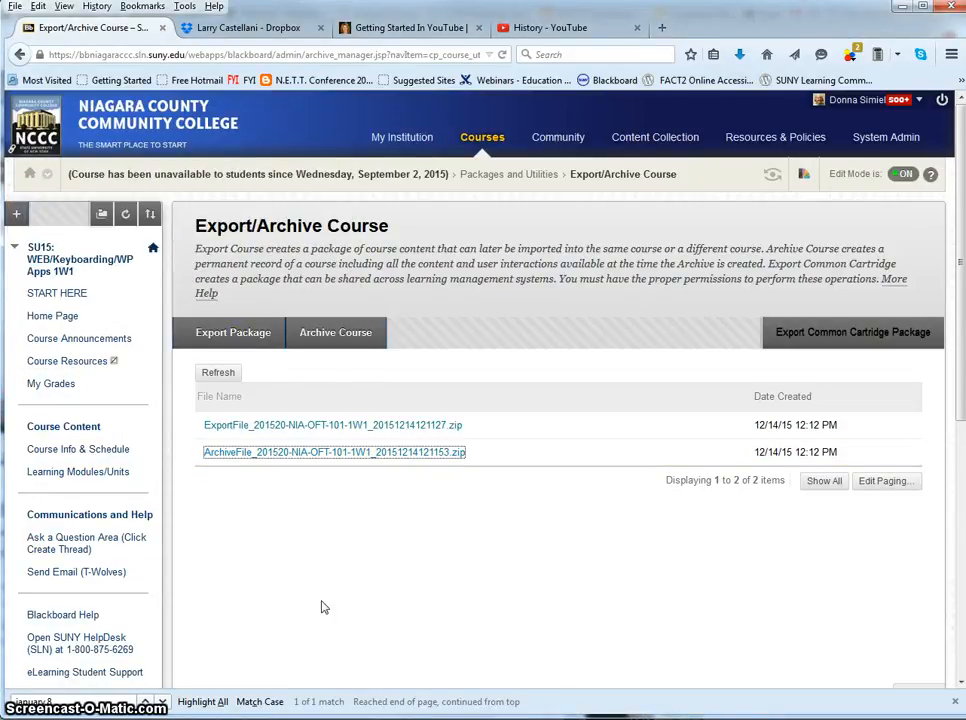